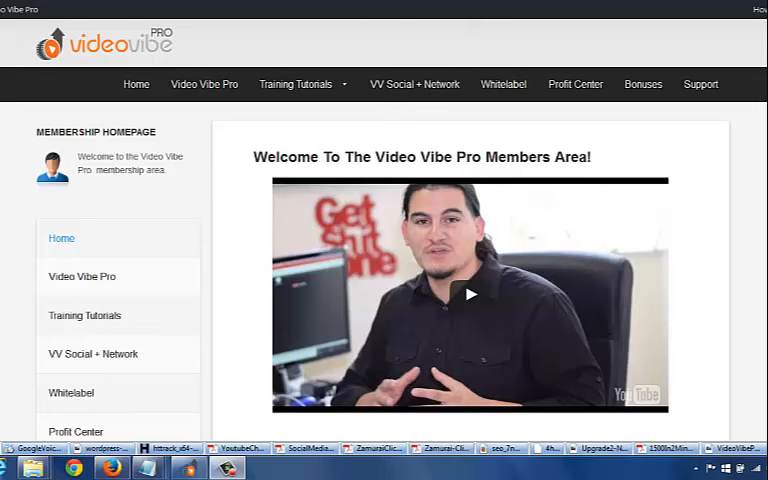
# Go to the Video Vibe Pro download page and scroll to the Mac and Windows download links
pyautogui.click(304, 84)
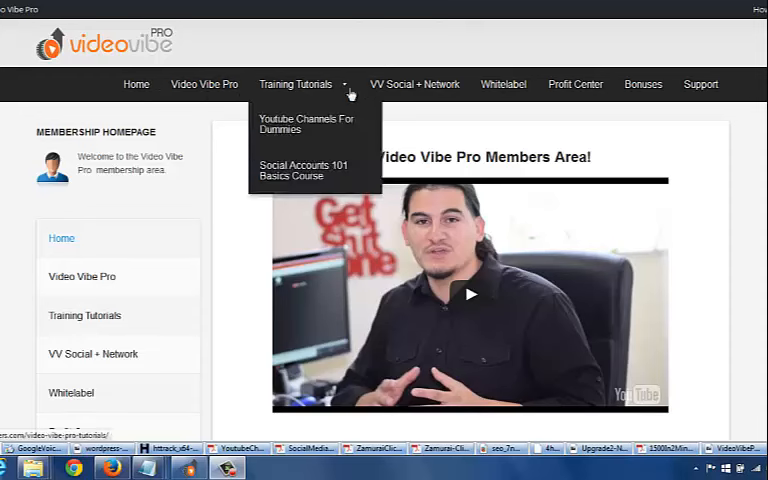
pyautogui.moveTo(224, 88)
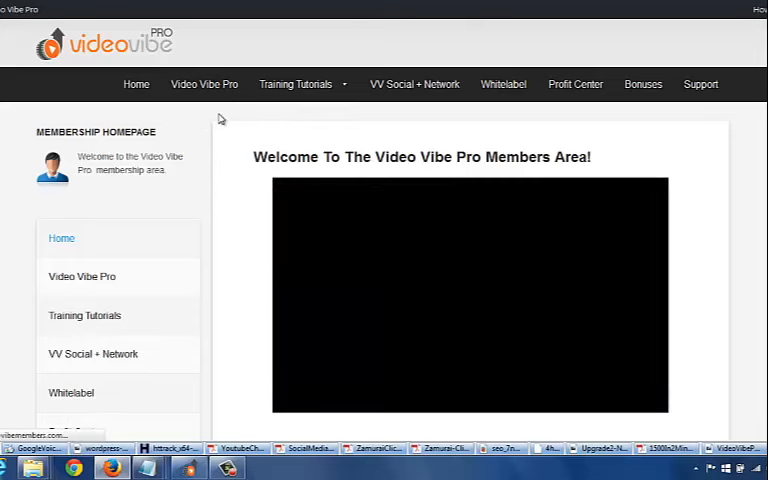
pyautogui.click(80, 276)
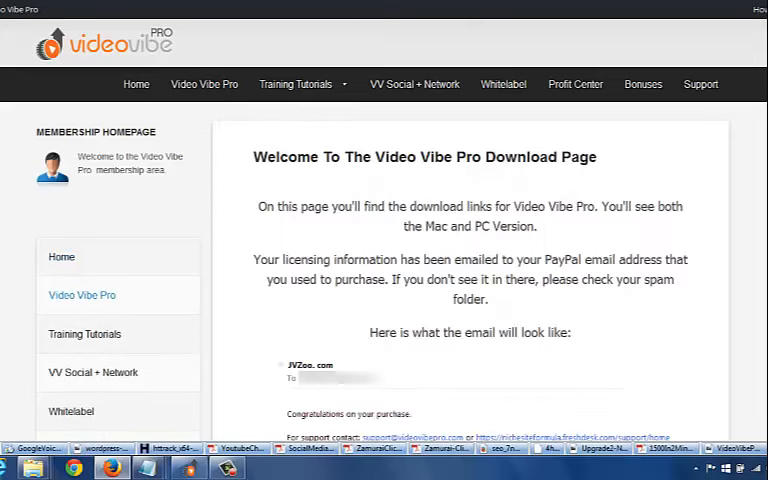
pyautogui.scroll(-3)
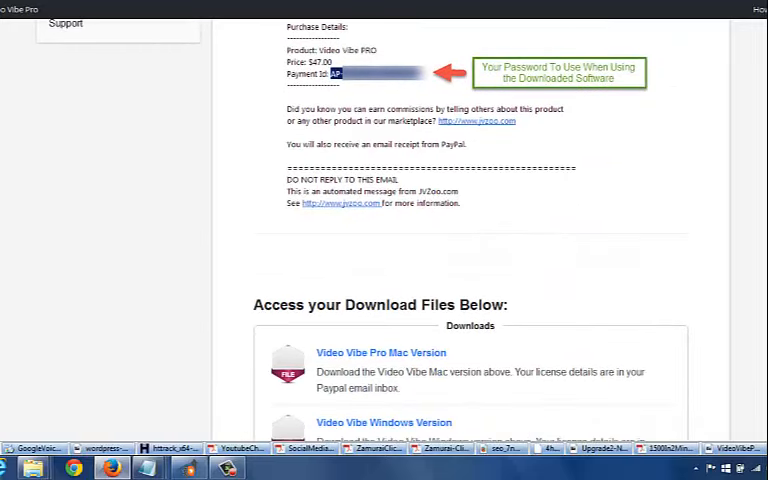
pyautogui.scroll(-3)
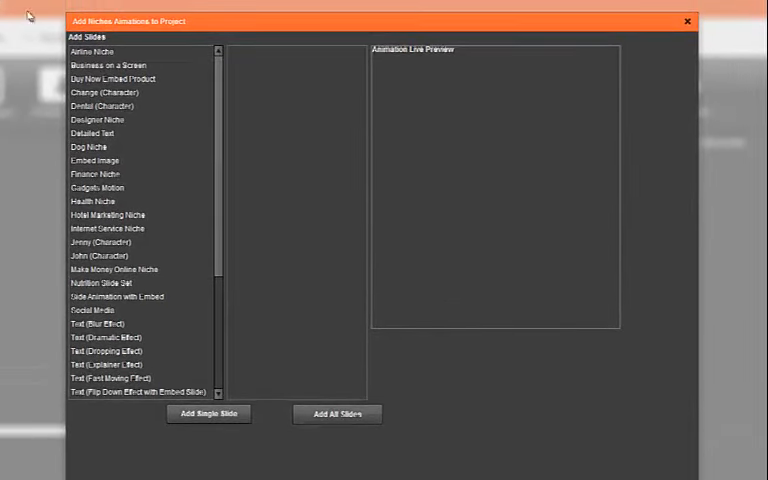
# Choose the Business on a Screen niche and add its "We are Company Name" slide to the timeline
pyautogui.scroll(-3)
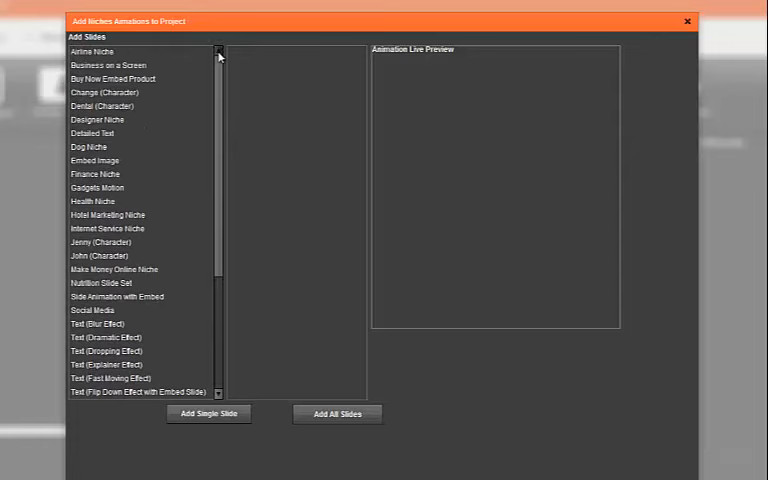
pyautogui.click(110, 92)
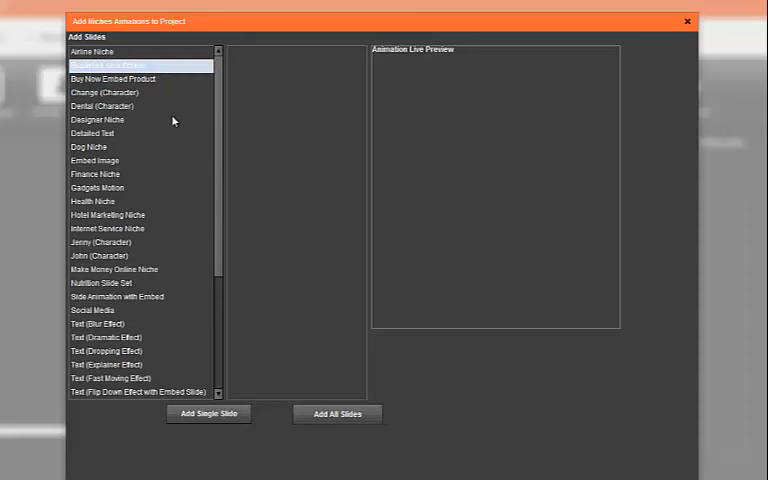
pyautogui.click(120, 64)
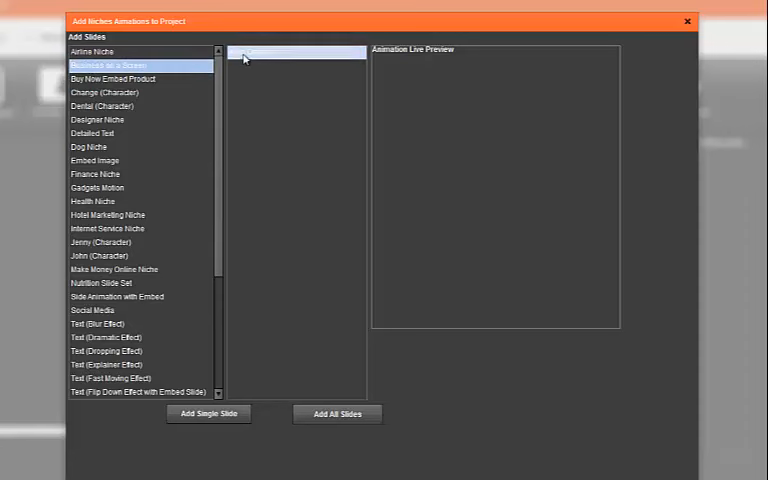
pyautogui.click(290, 50)
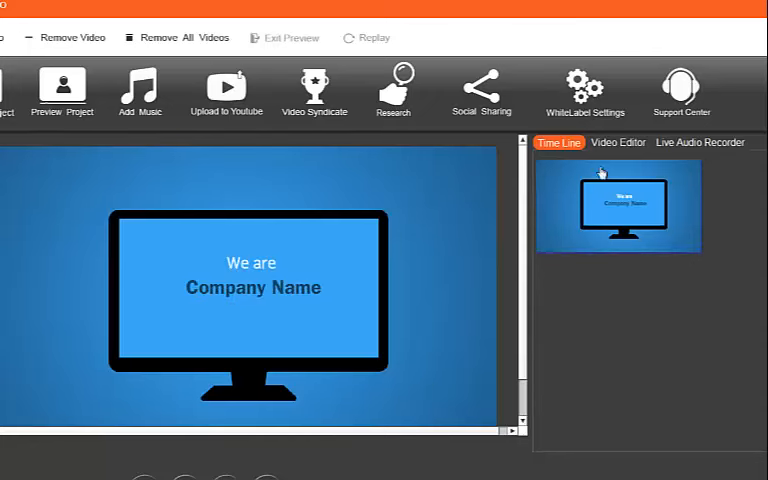
# In the Video Text Editor enter 'Bob Colema' as company name and 'Best ways to ma' as service text
pyautogui.click(618, 142)
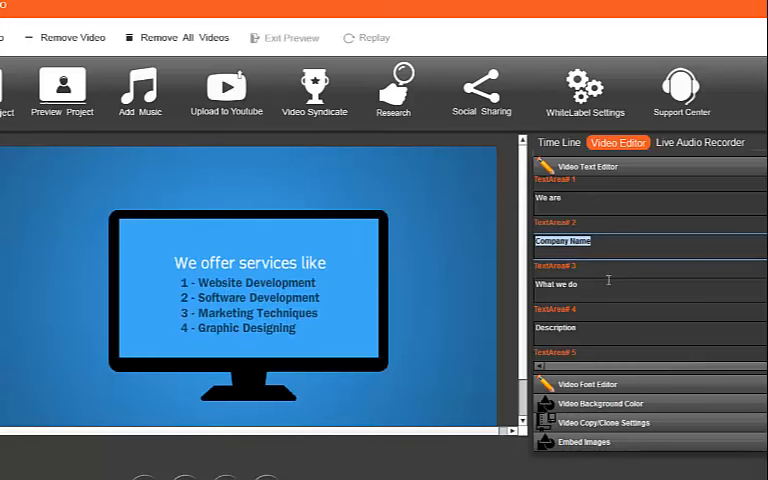
pyautogui.write('Bob Colema')
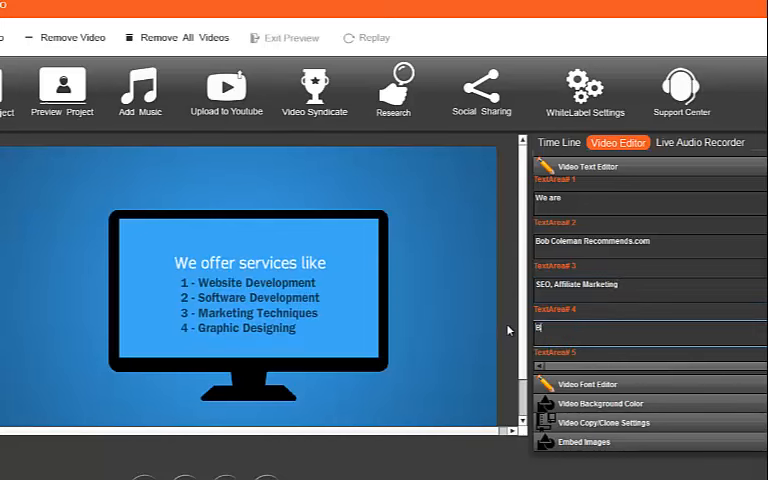
pyautogui.write('Best ways to ma')
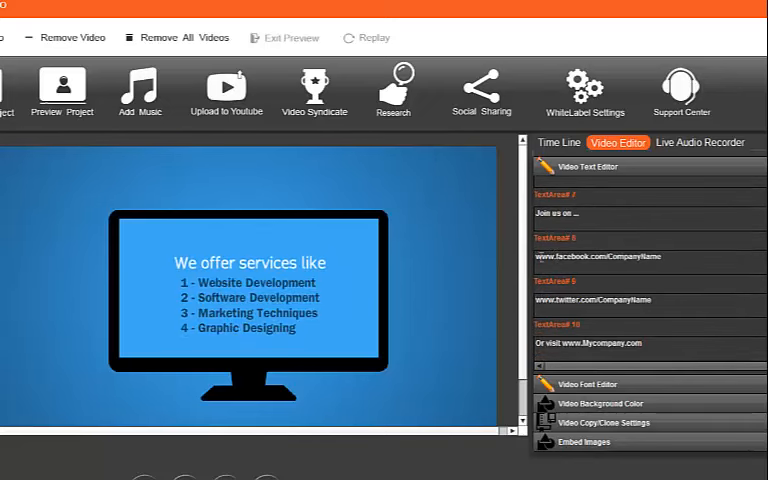
pyautogui.moveTo(532, 284)
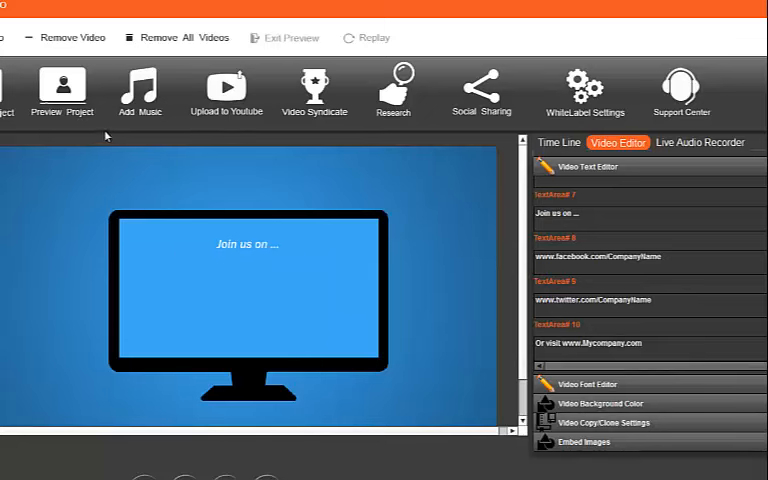
pyautogui.click(700, 142)
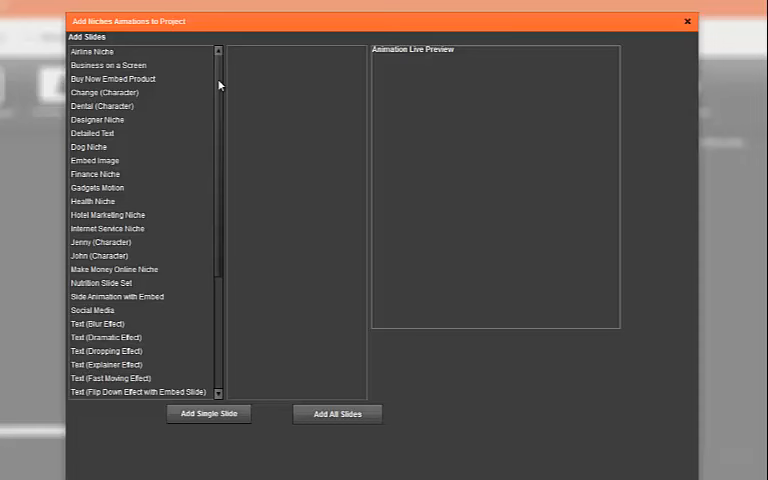
# Select the Health Niche category, preview its slides and add all three to the timeline
pyautogui.click(96, 200)
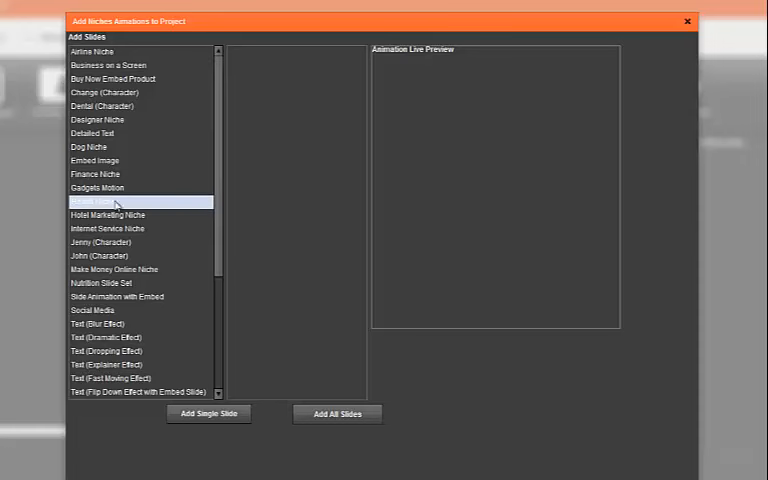
pyautogui.click(94, 200)
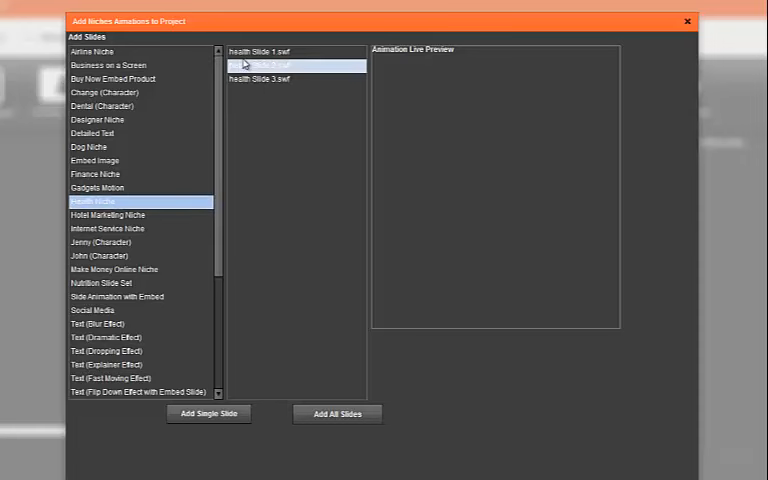
pyautogui.click(280, 64)
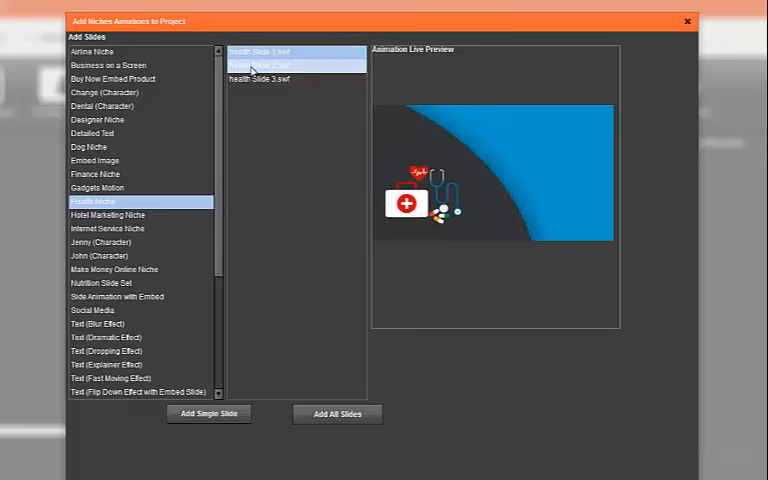
pyautogui.click(270, 80)
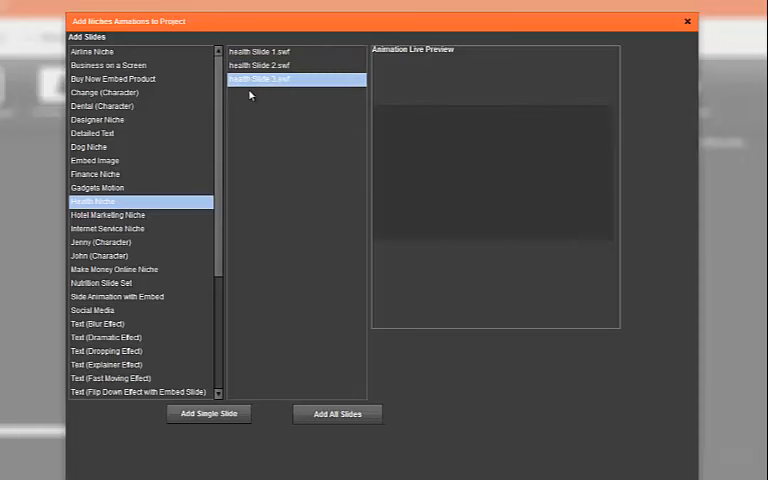
pyautogui.click(270, 52)
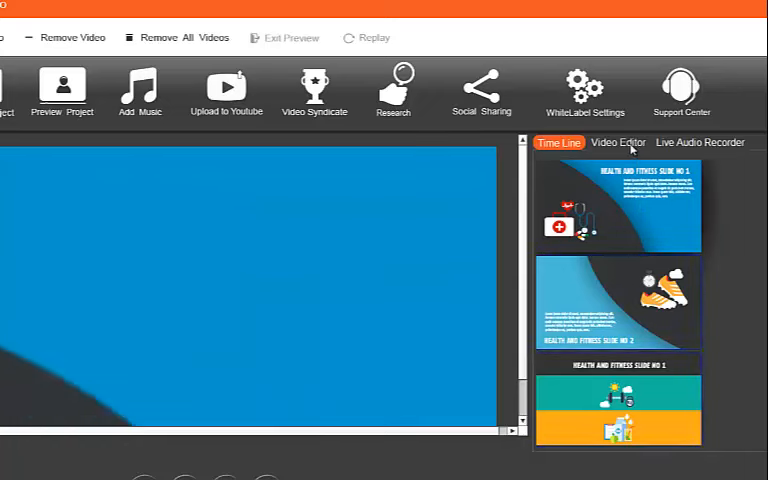
# Review the Add Music Tracks to Video dialog, then return to the Health and Fitness slide editor
pyautogui.click(618, 142)
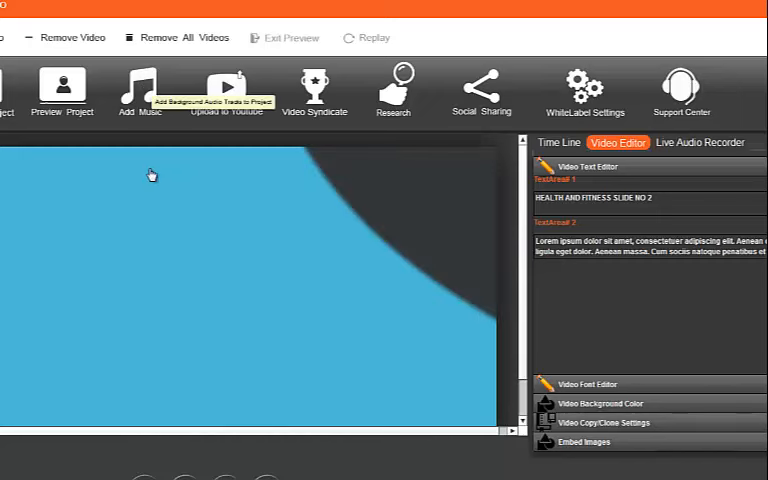
pyautogui.click(144, 84)
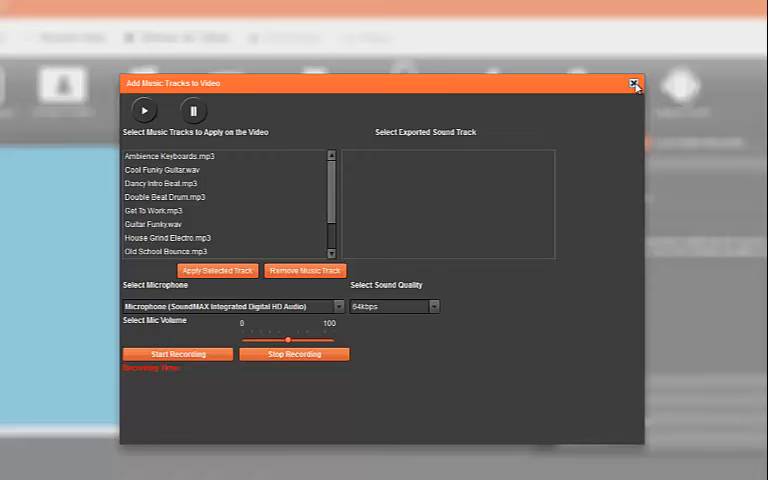
pyautogui.click(632, 82)
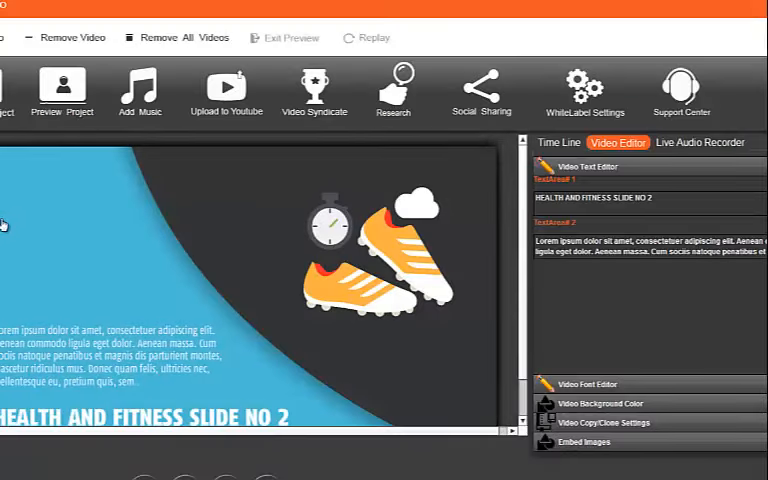
pyautogui.moveTo(228, 90)
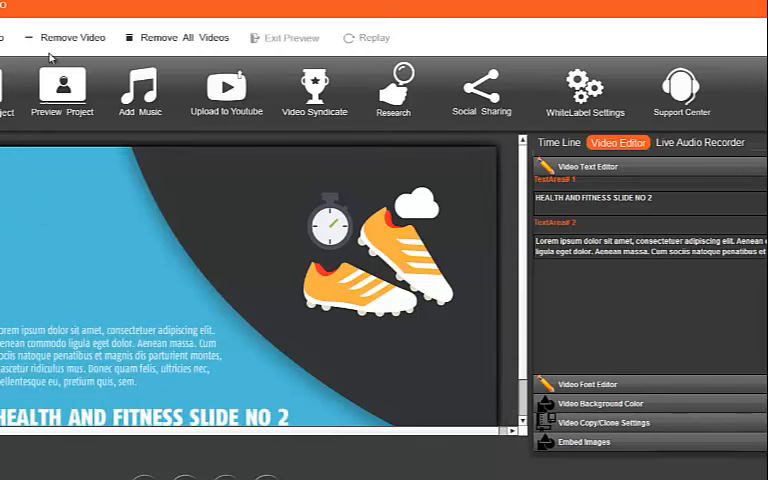
pyautogui.moveTo(72, 42)
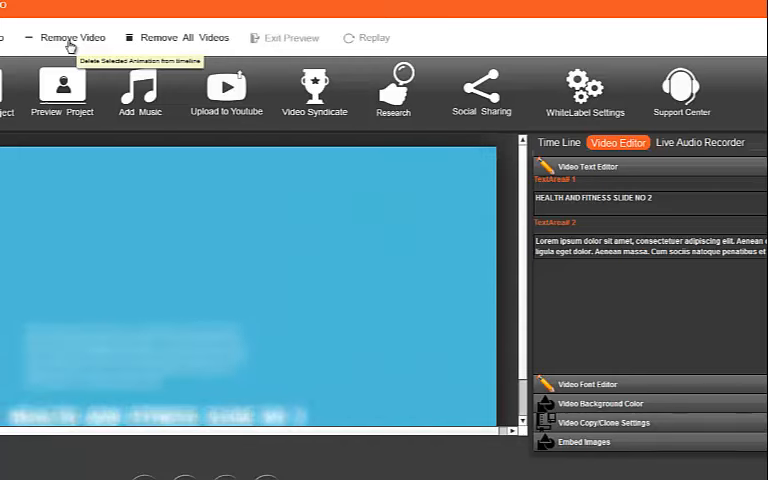
# Remove the fitness slide and browse the niche list to add the John (Character) animation
pyautogui.click(68, 36)
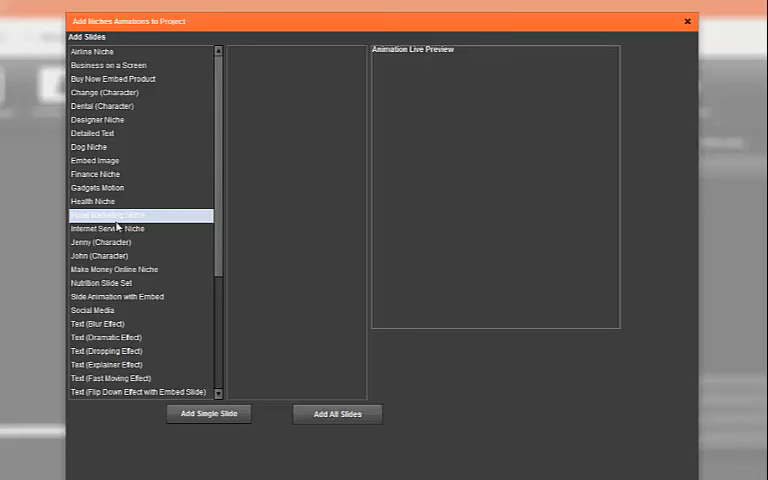
pyautogui.click(100, 242)
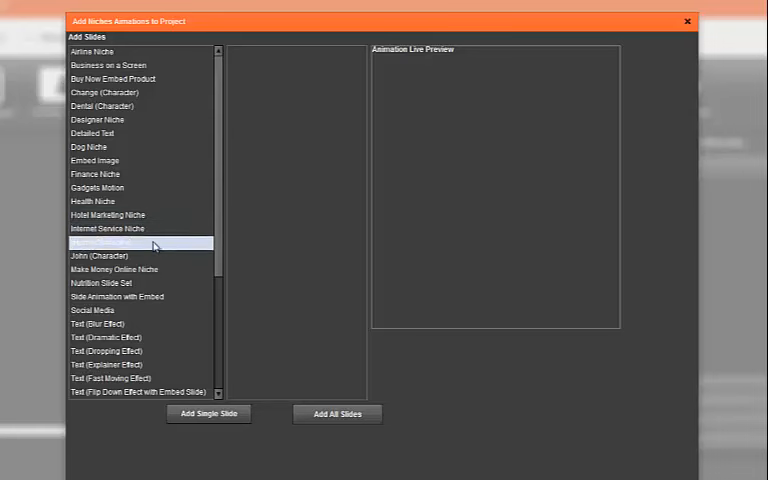
pyautogui.click(100, 256)
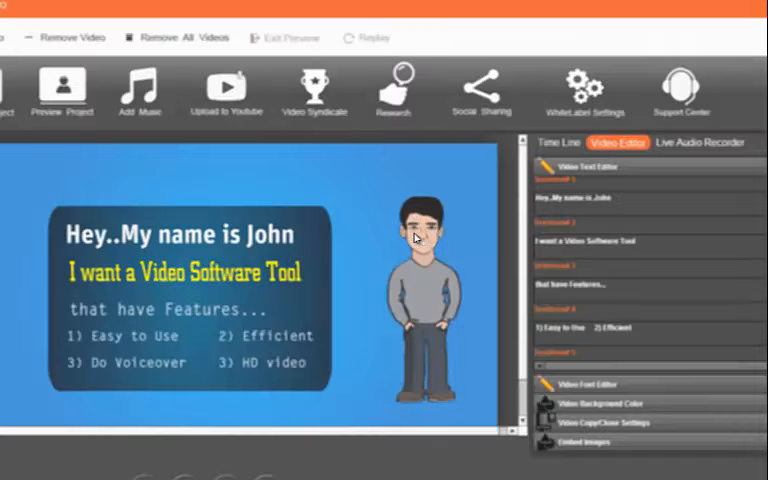
pyautogui.click(392, 84)
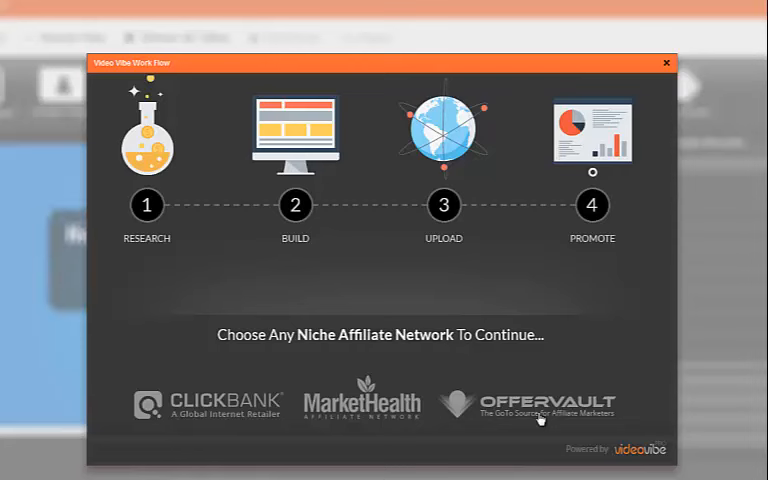
pyautogui.moveTo(292, 340)
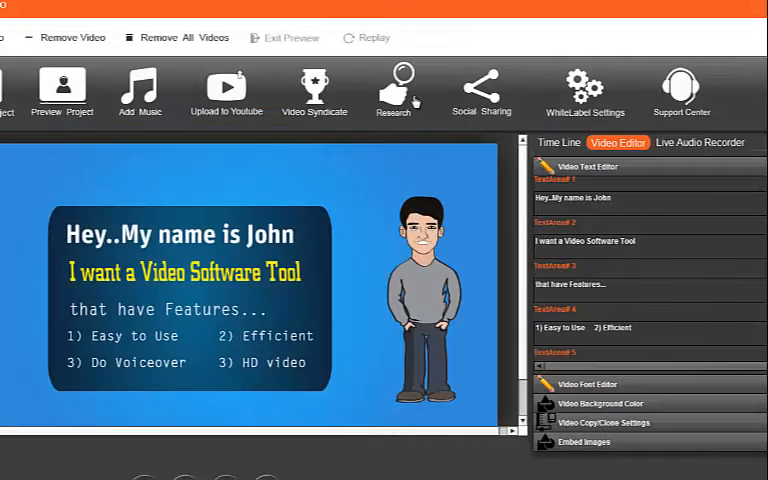
# View the Social Sharing dialog, then bring up the Video Syndicate window with its traffic networks
pyautogui.click(480, 84)
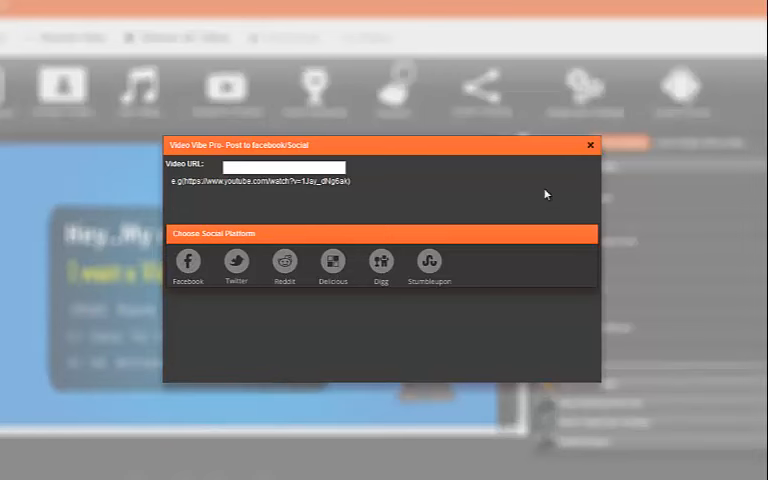
pyautogui.click(588, 146)
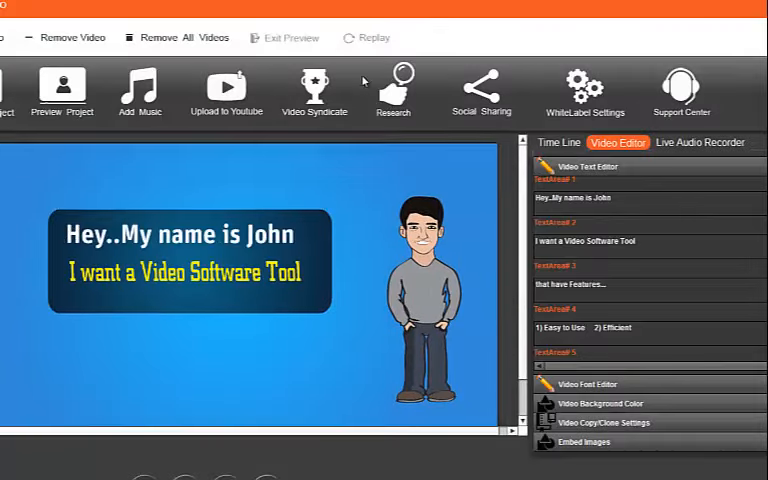
pyautogui.click(314, 84)
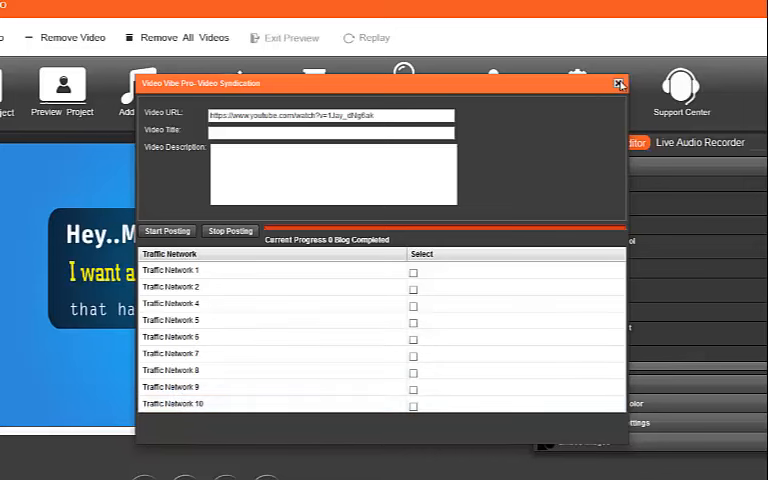
# Leave the syndication window to preview the project with the Live Audio Recorder panel
pyautogui.click(618, 82)
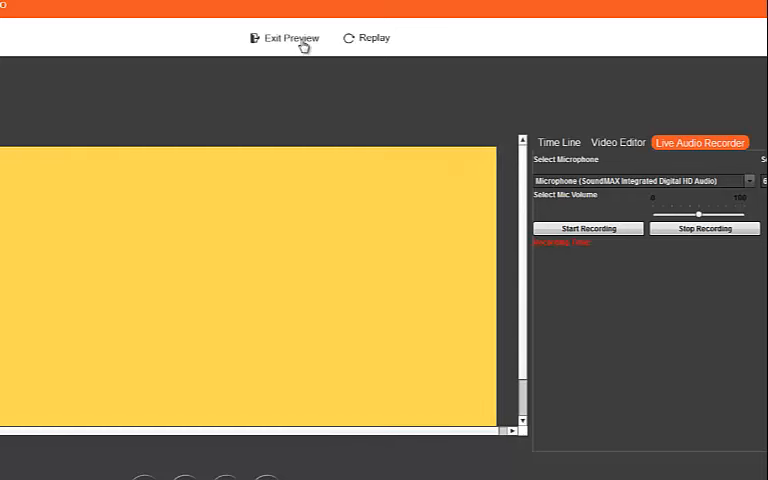
# Exit the project preview and return to the members download page in the browser
pyautogui.click(288, 38)
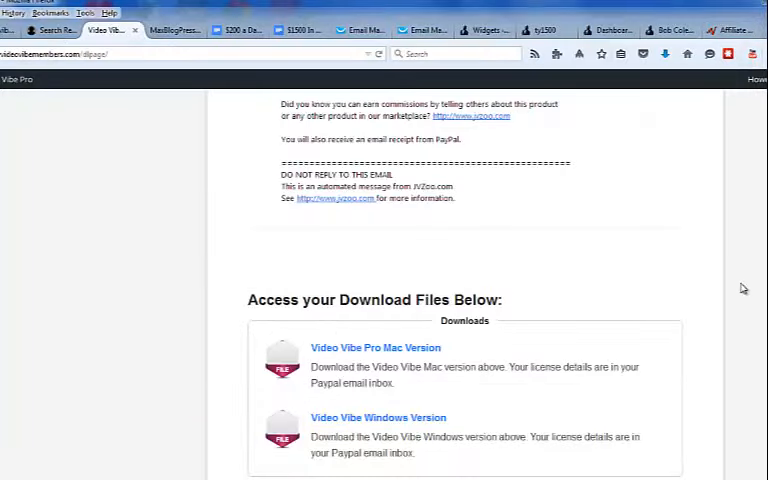
# Scroll the download page before switching to the Video Vibe Pro Review blog post
pyautogui.scroll(3)
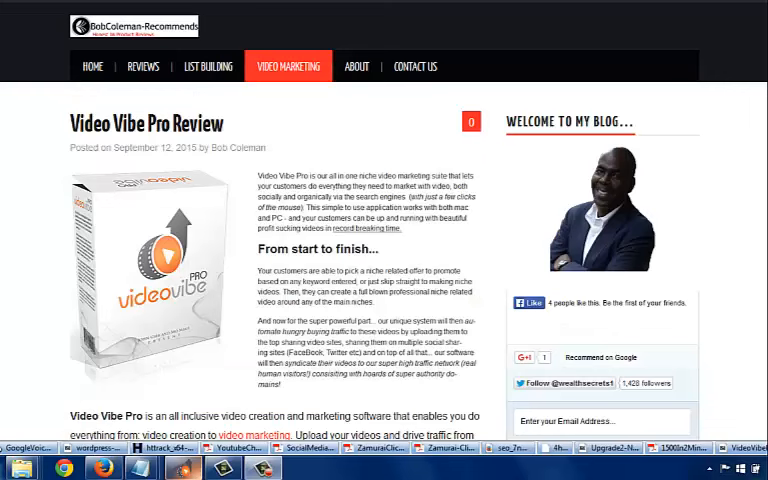
# Scroll Bob Coleman's review past the walkthrough video and early-bird discount to the free bonuses list
pyautogui.scroll(-3)
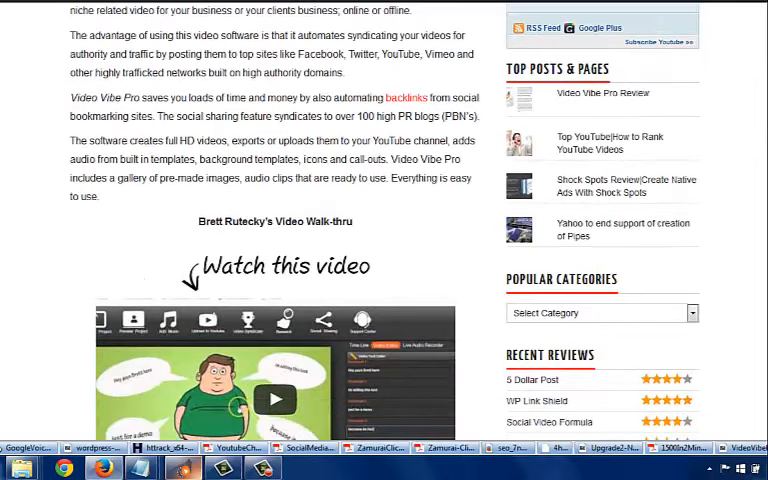
pyautogui.scroll(-3)
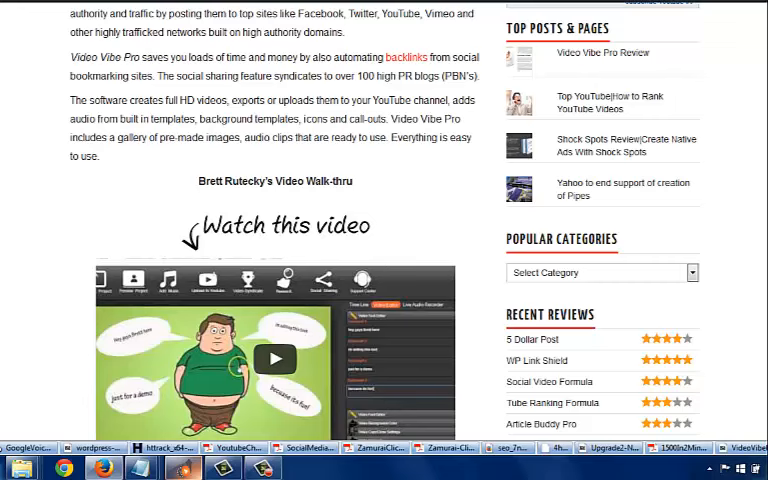
pyautogui.scroll(-3)
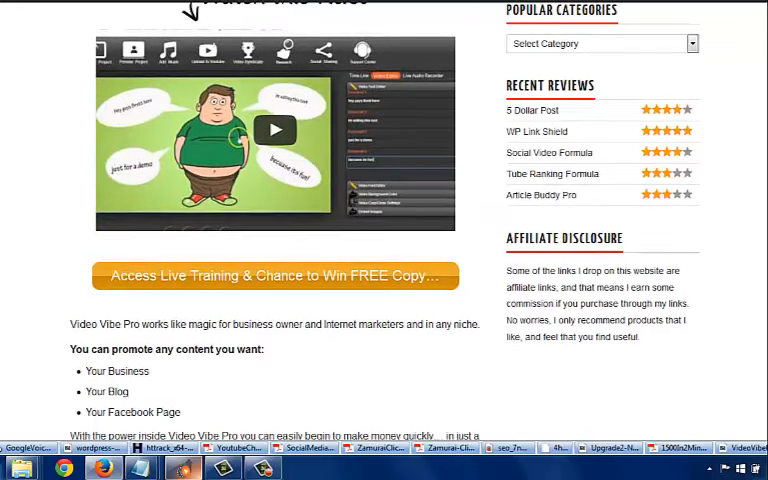
pyautogui.scroll(-3)
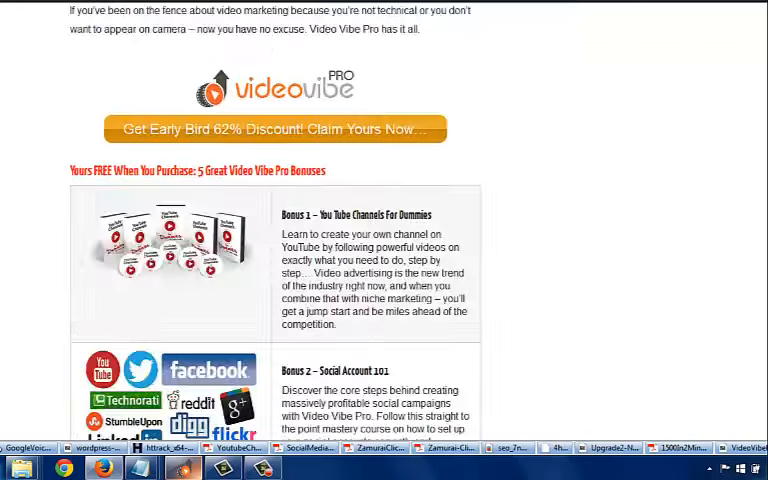
pyautogui.scroll(-3)
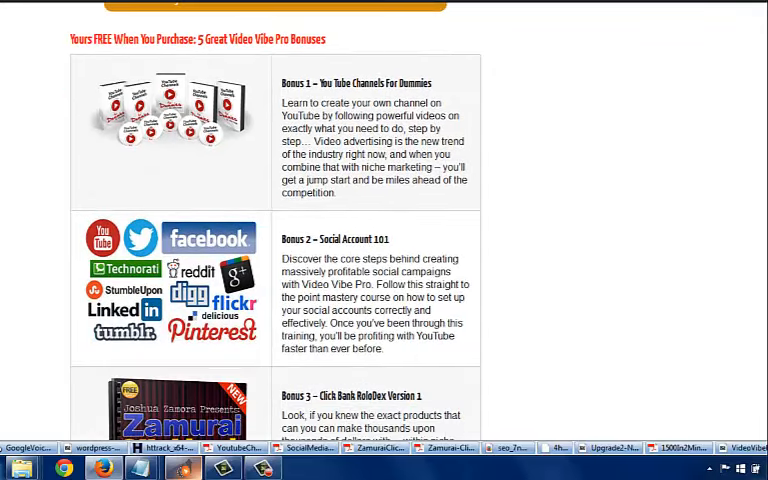